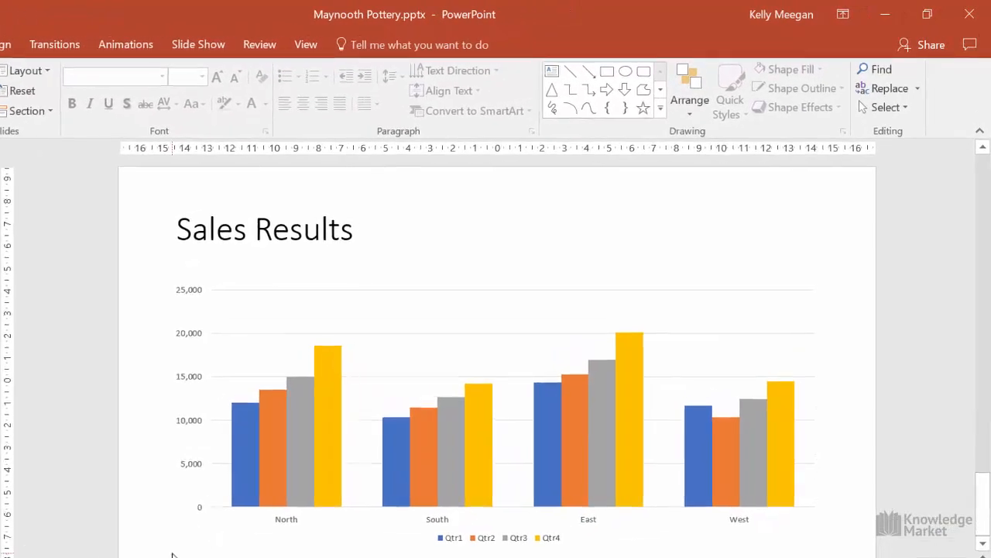
- Select the Sales Results chart and show the Chart Tools Design tab
click(495, 537)
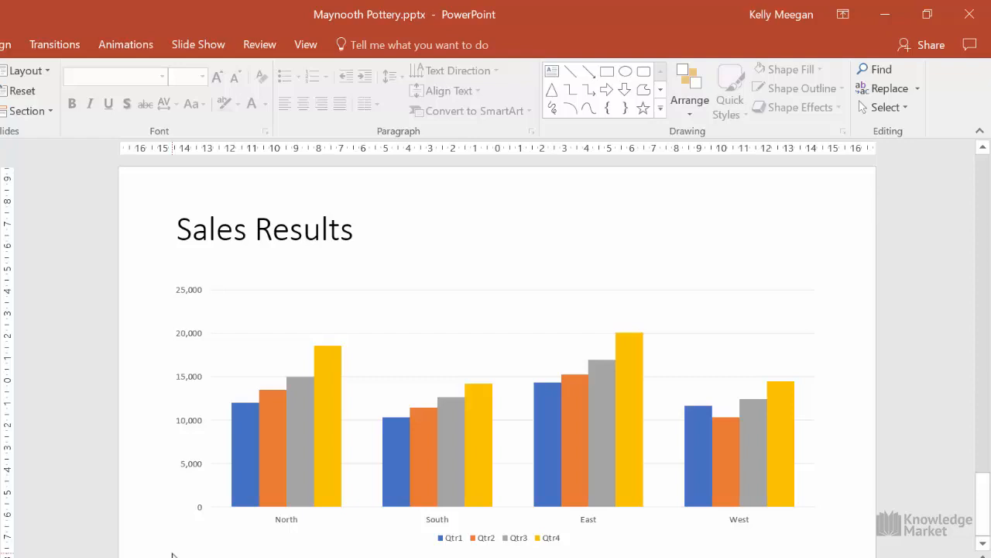
click(368, 372)
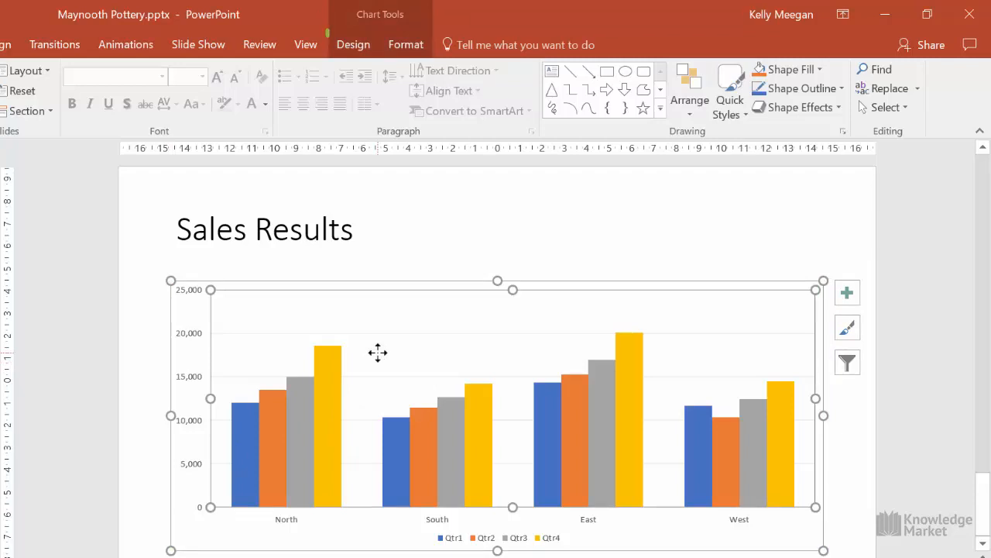
mouse_move(353, 45)
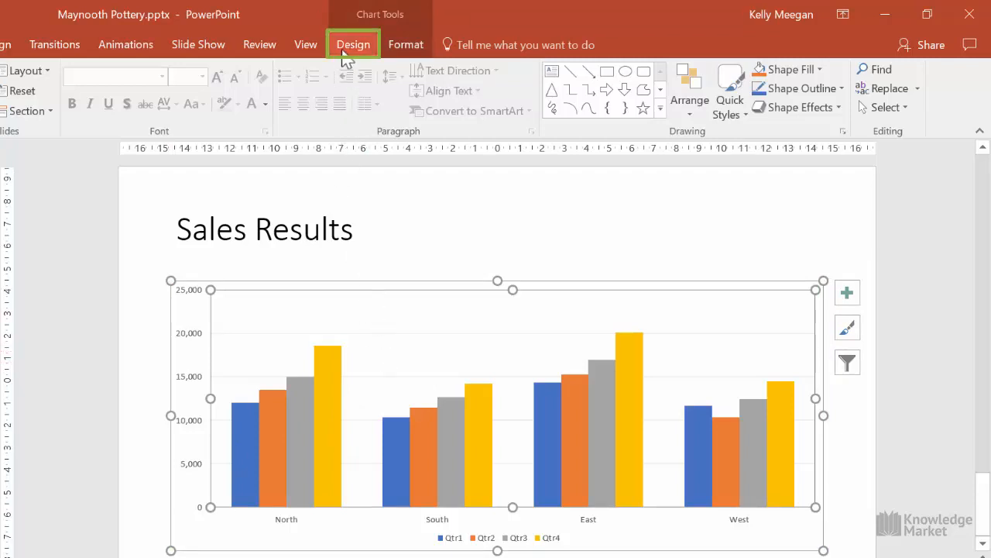
click(353, 44)
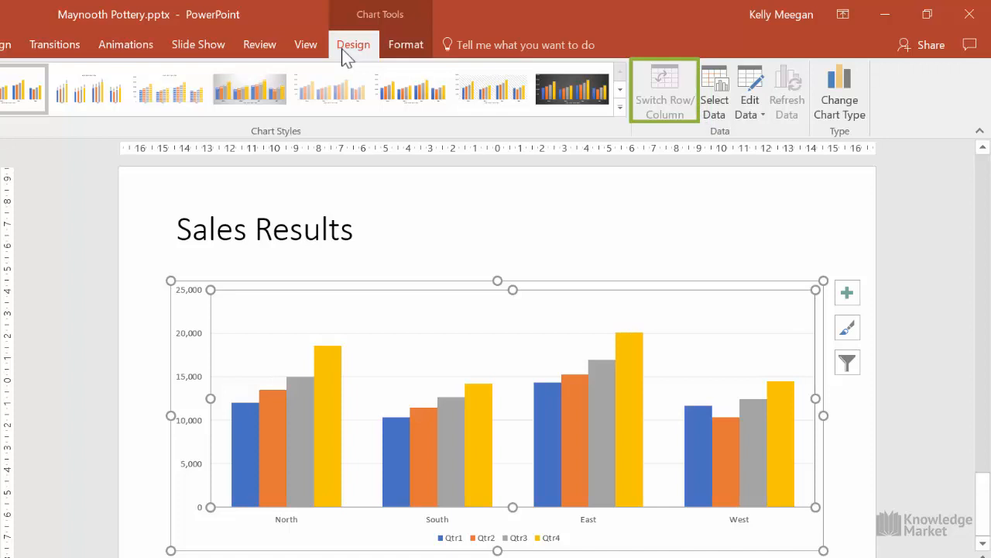
mouse_move(748, 89)
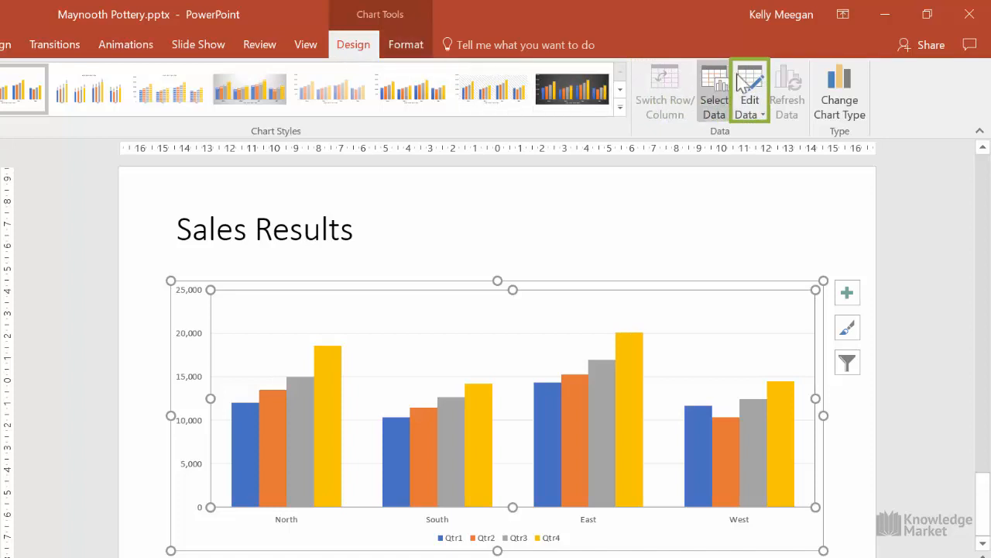
mouse_move(749, 85)
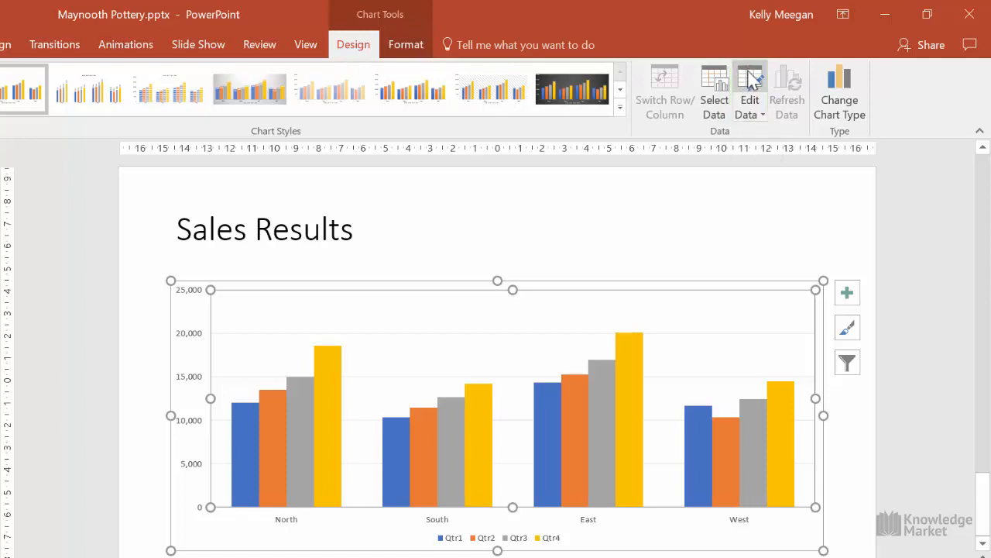
- Open the chart data sheet with Qtr1–Qtr4 sales for North, South, East and West
click(749, 89)
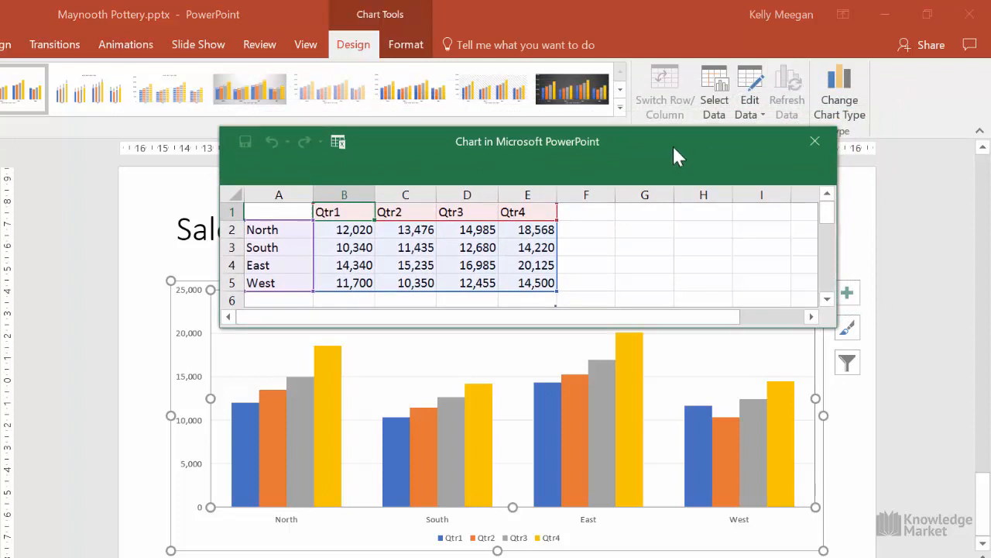
mouse_move(716, 243)
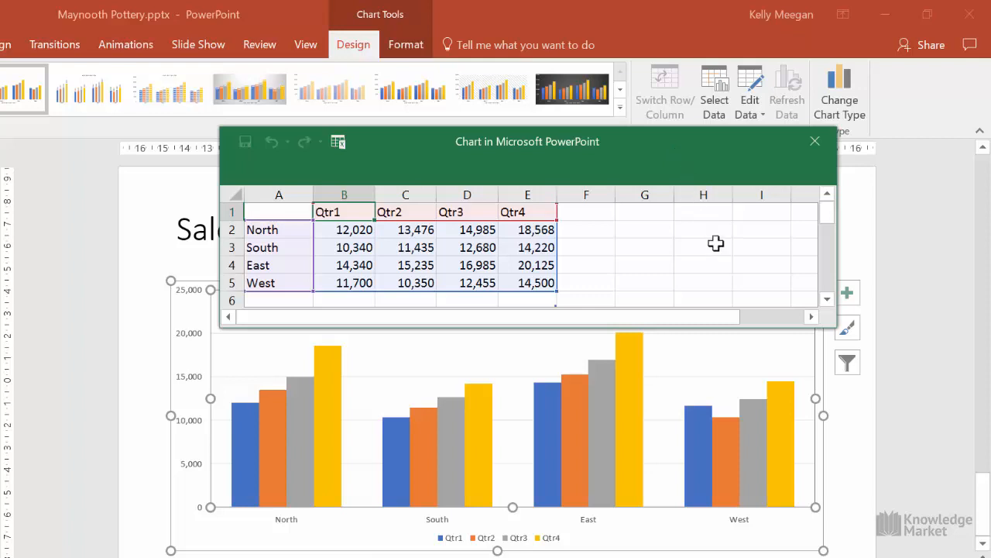
mouse_move(728, 357)
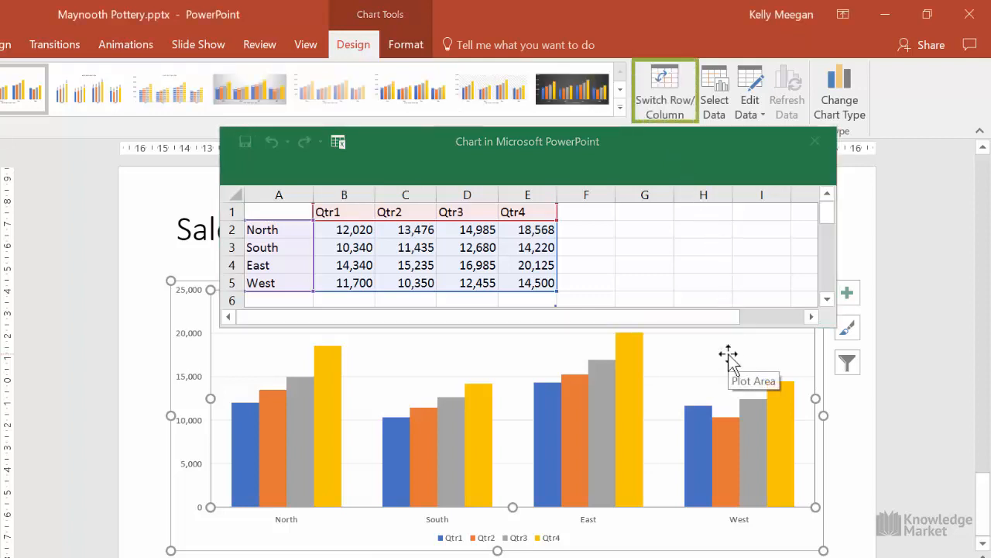
mouse_move(689, 180)
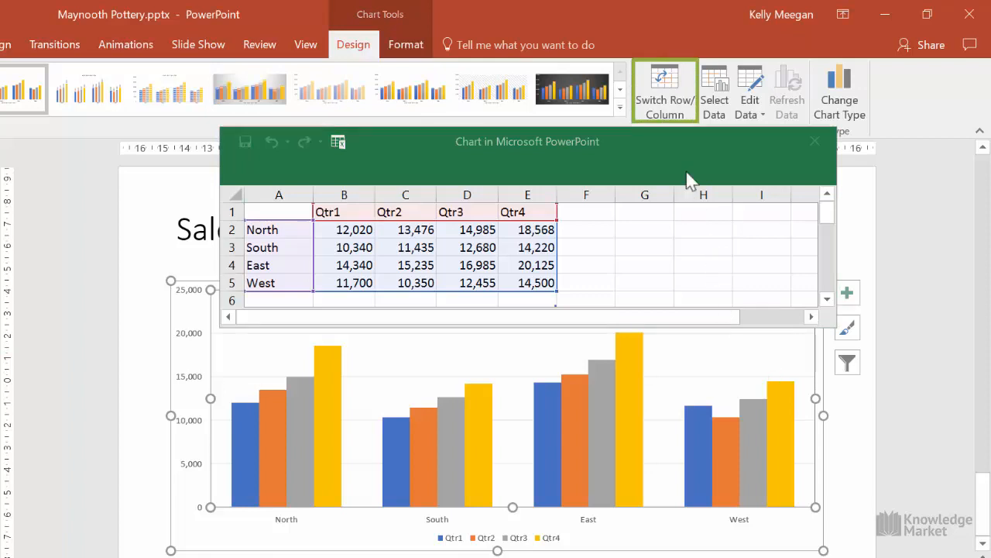
mouse_move(665, 101)
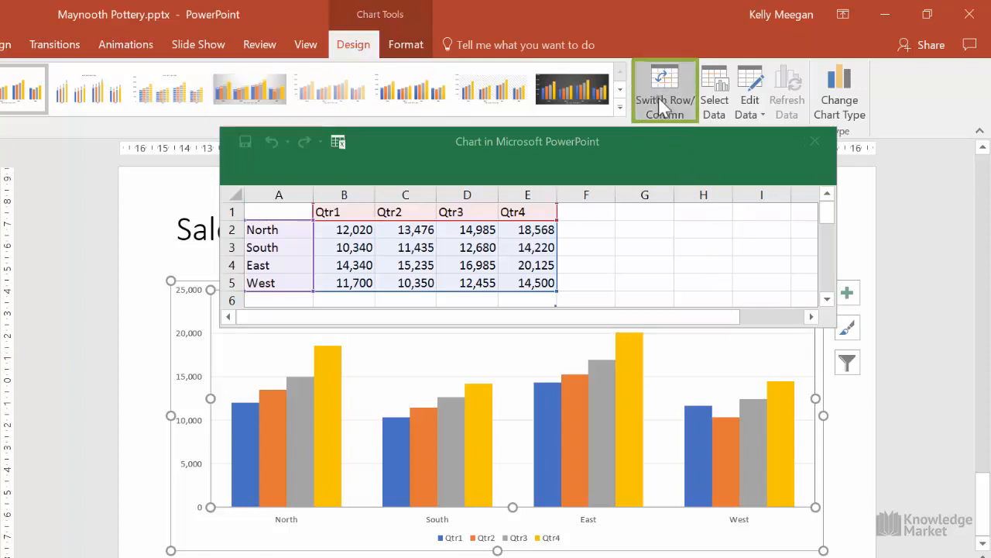
- Switch rows and columns so bars group by quarter with regions as series
click(664, 99)
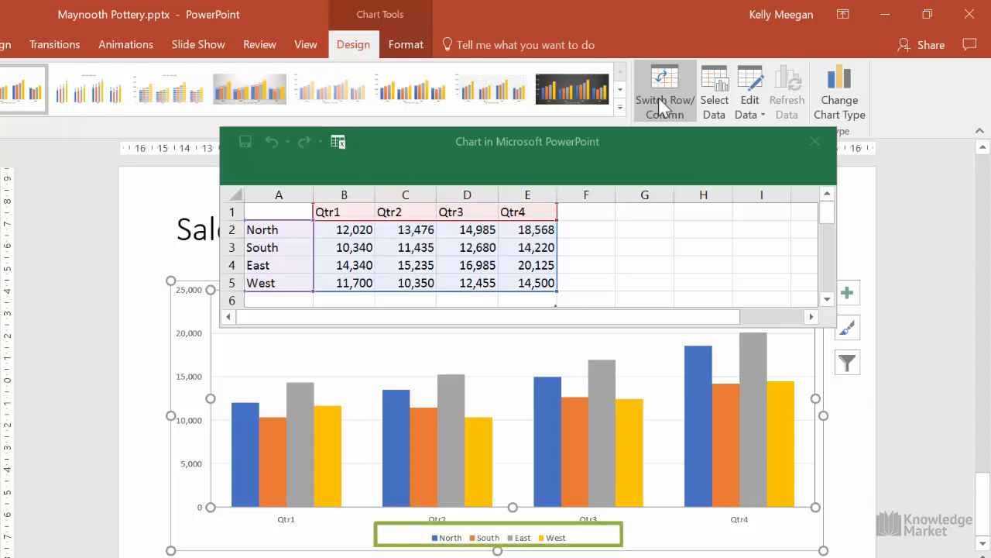
click(511, 519)
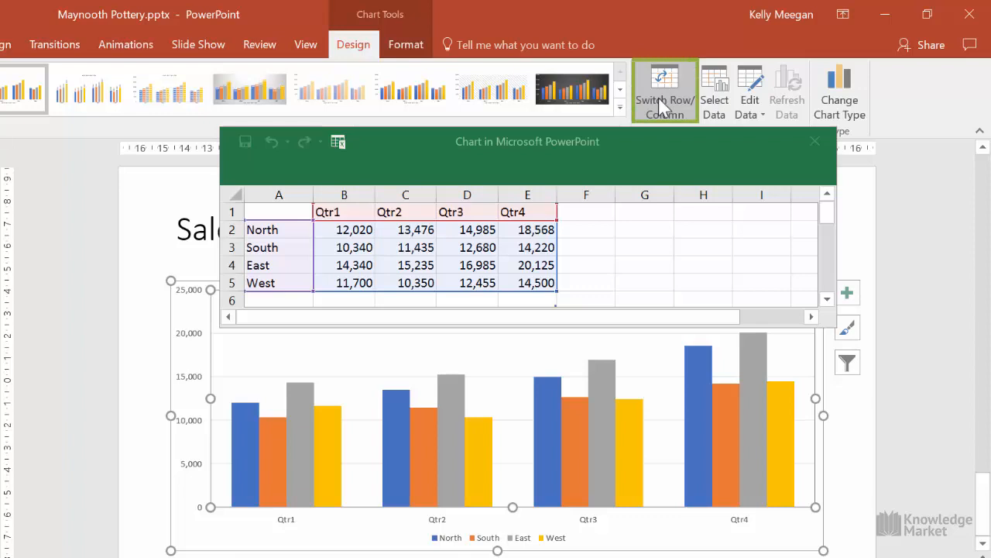
- Switch rows and columns back to group bars by region, then close the data sheet
click(665, 91)
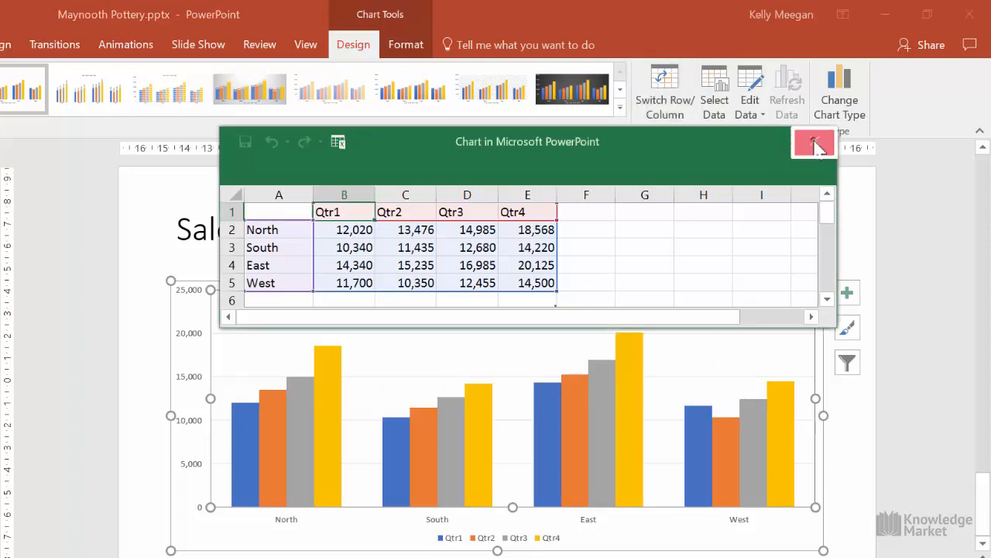
click(814, 142)
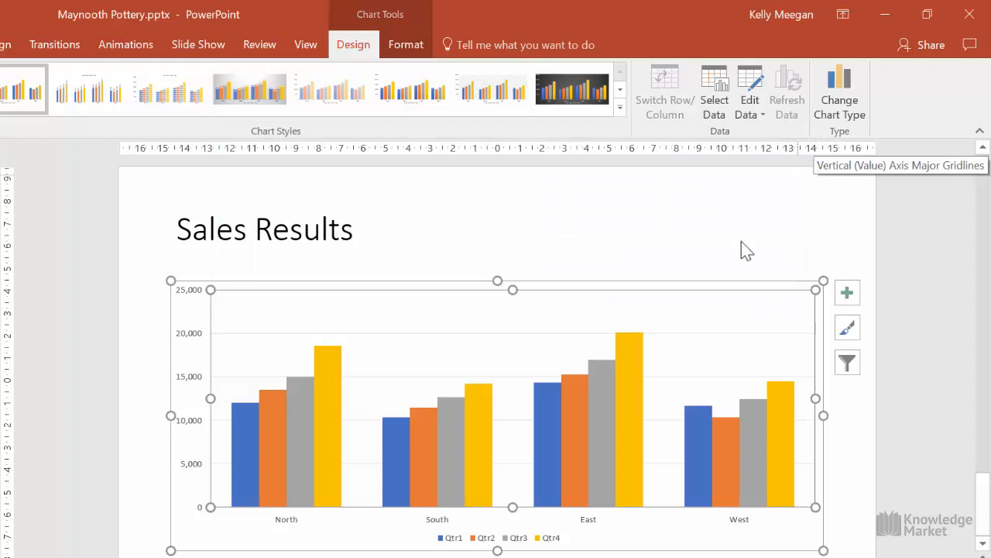